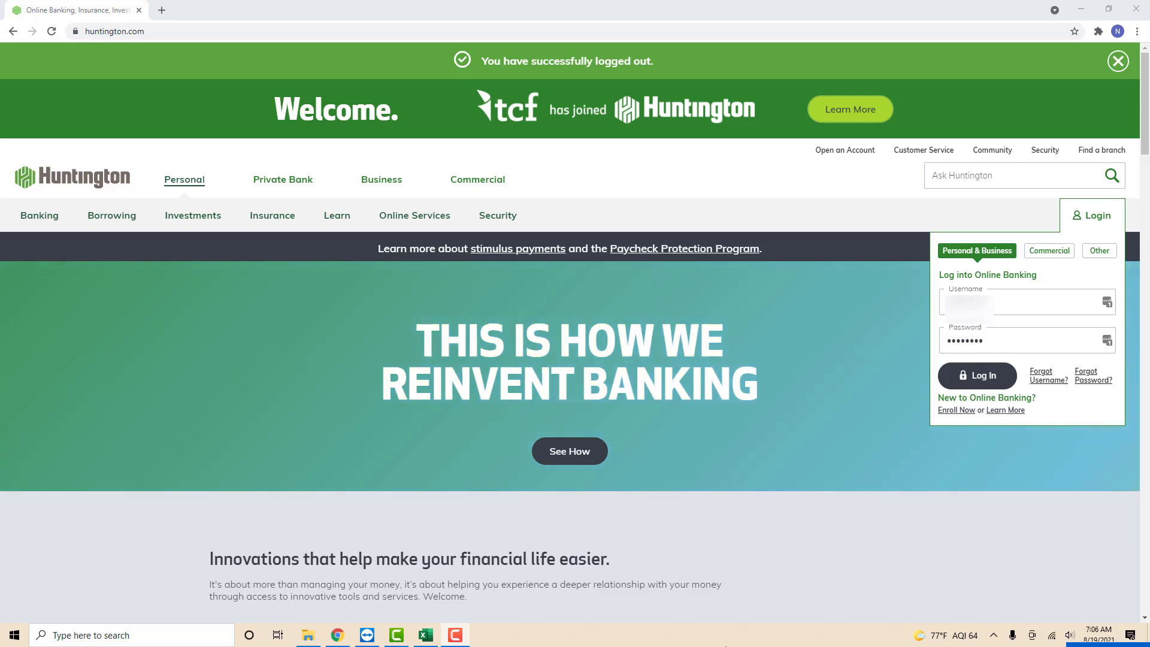
Step: Log in to Huntington Online Banking to reach the account hub
left_click(978, 375)
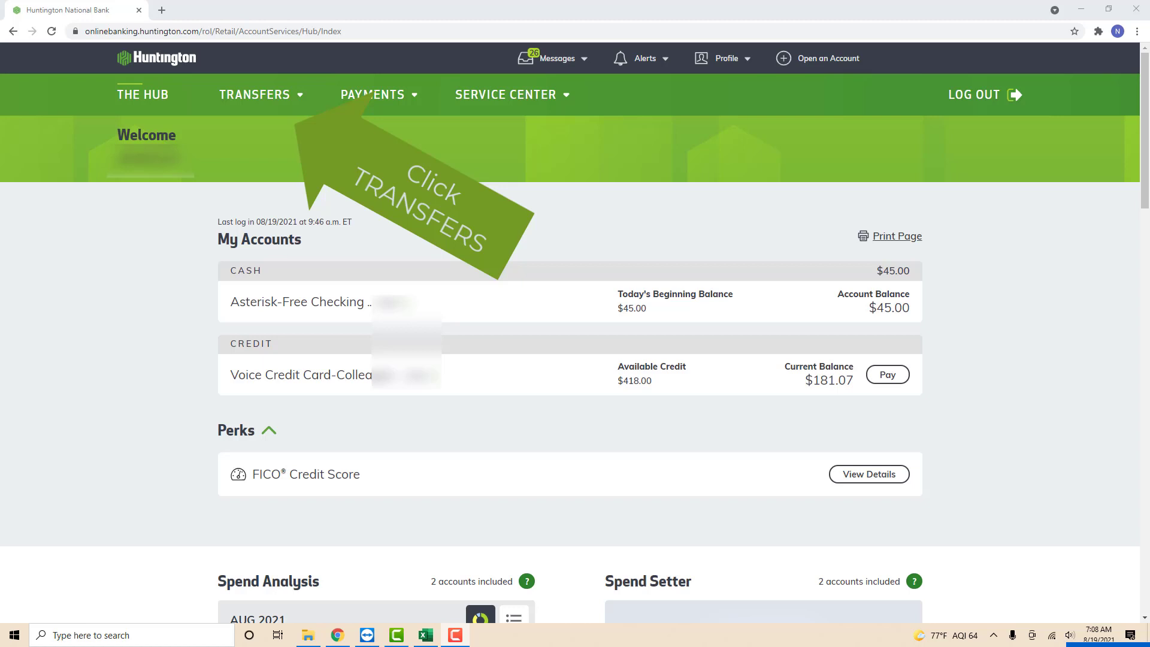
Step: Navigate from the Transfers menu to the empty Transfer Funds form
left_click(254, 93)
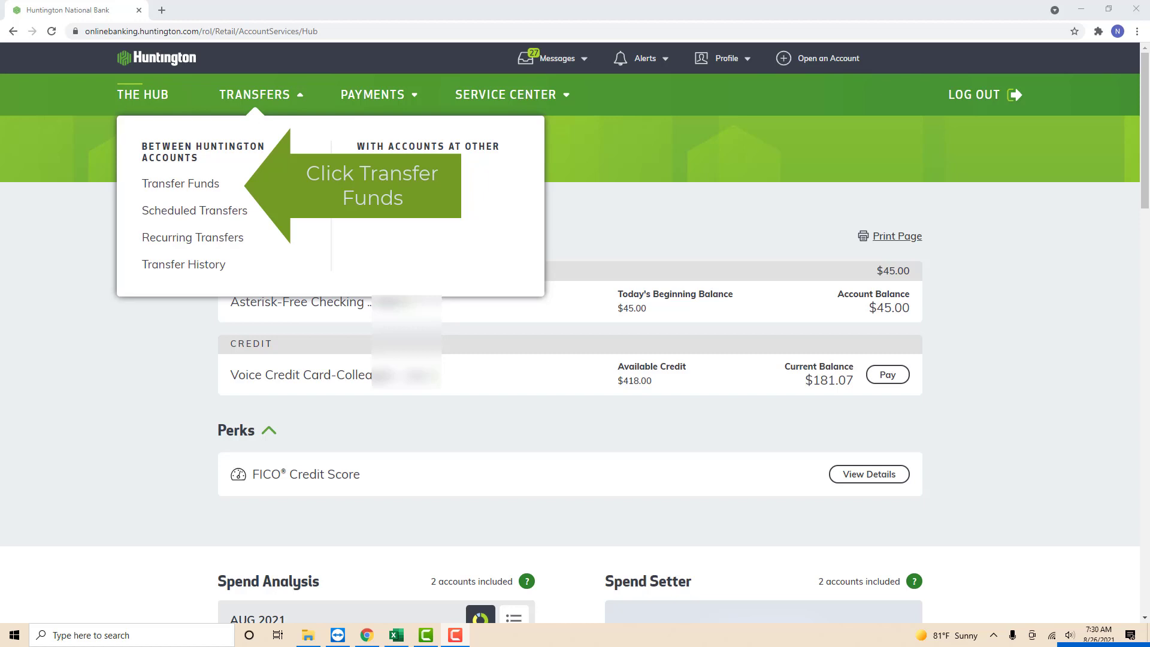
left_click(181, 184)
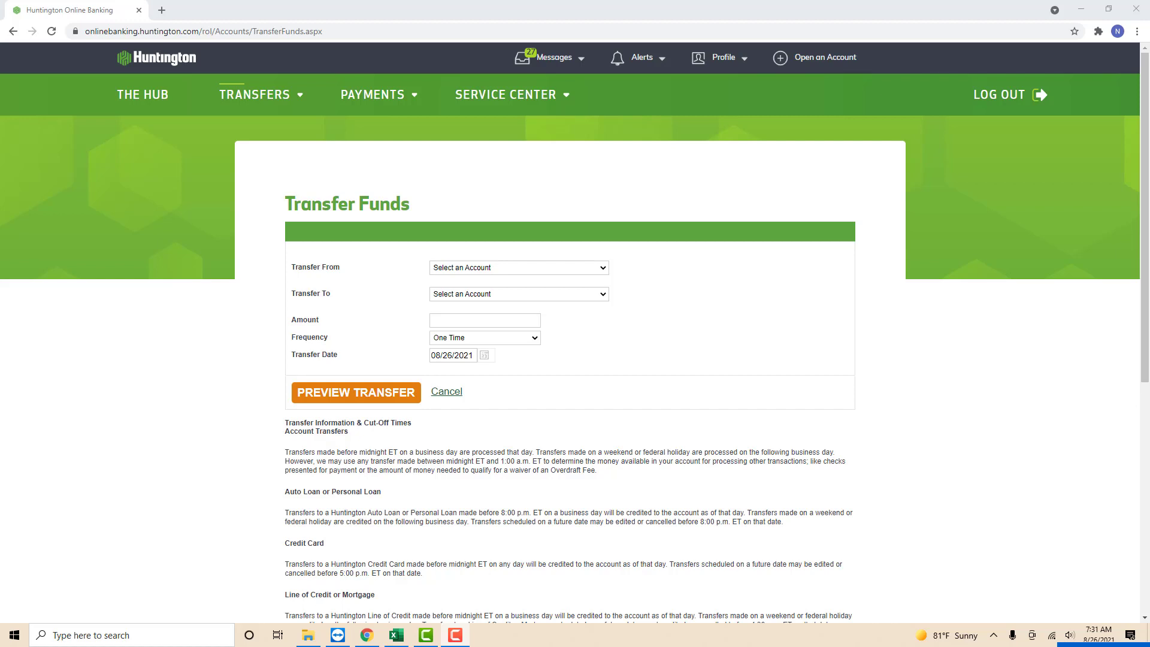
Step: Enter a $10.00 one-time transfer dated 08/27/2021 from checking to the Voice Credit Card and preview it
left_click(485, 320)
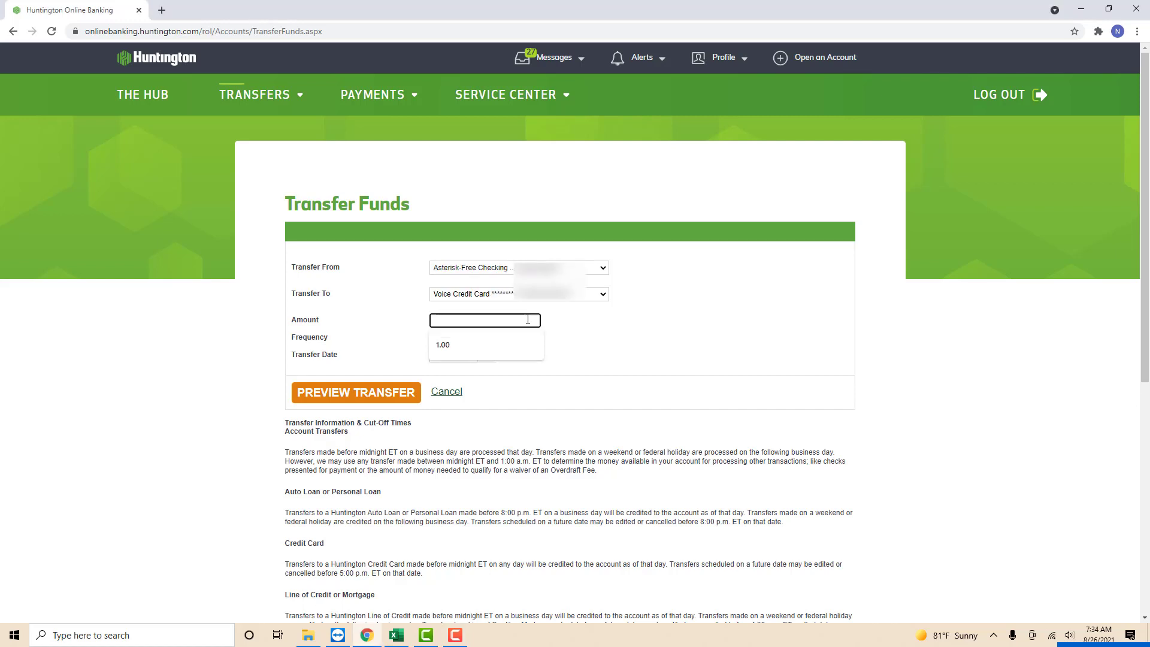
type("1")
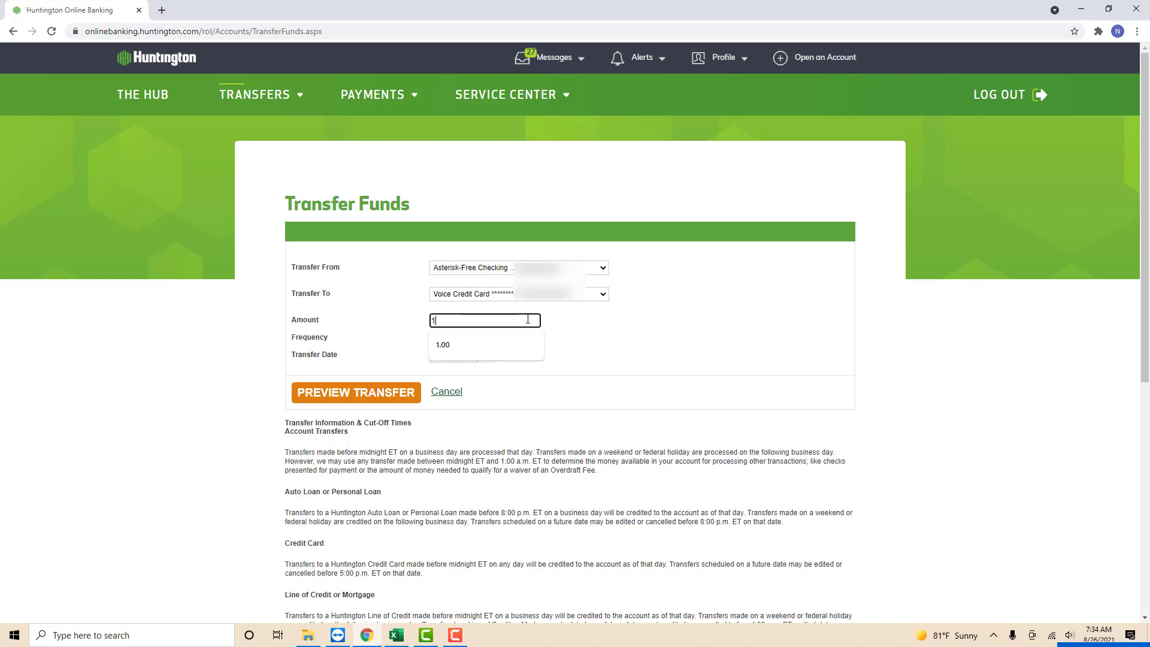
type("0")
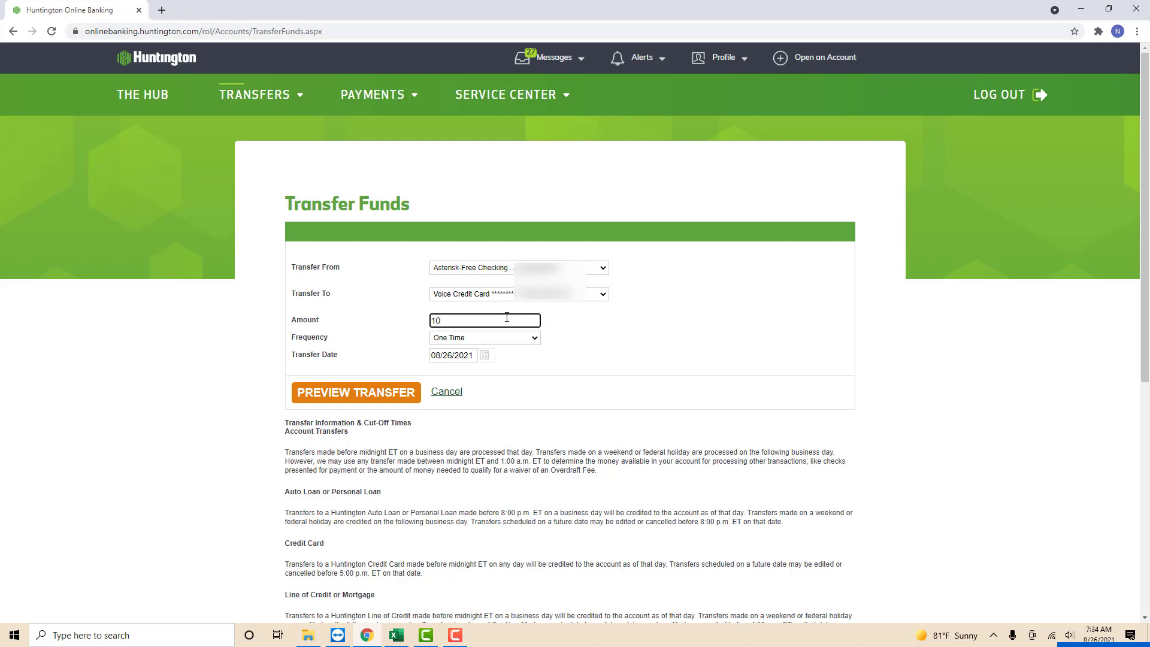
left_click(535, 339)
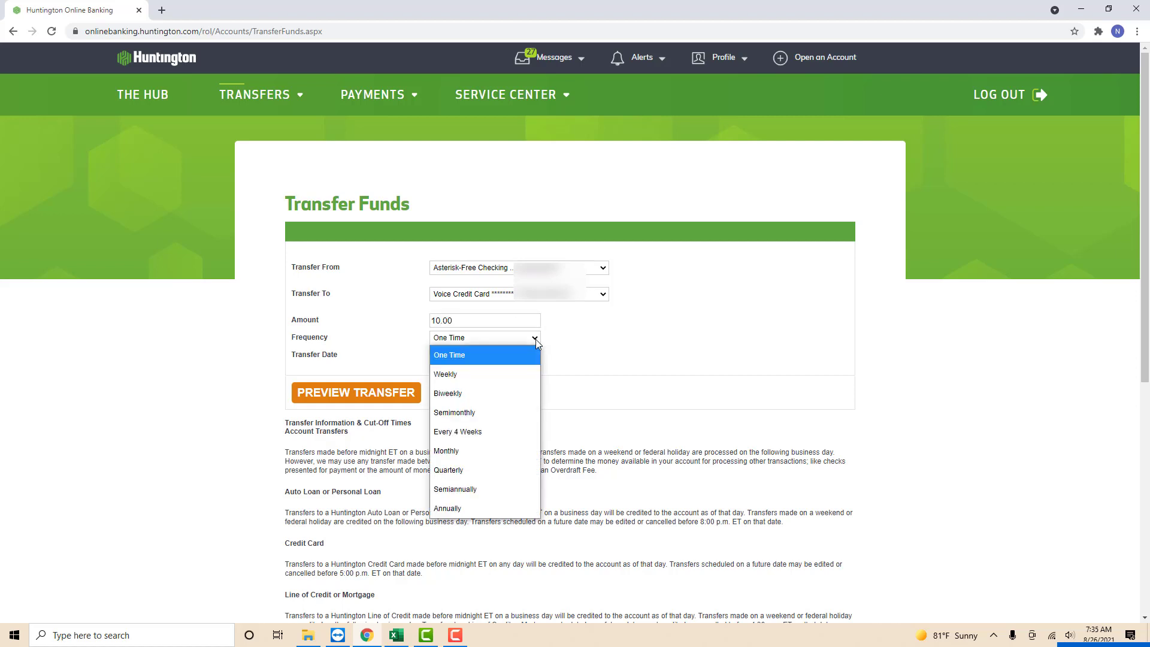
mouse_move(533, 364)
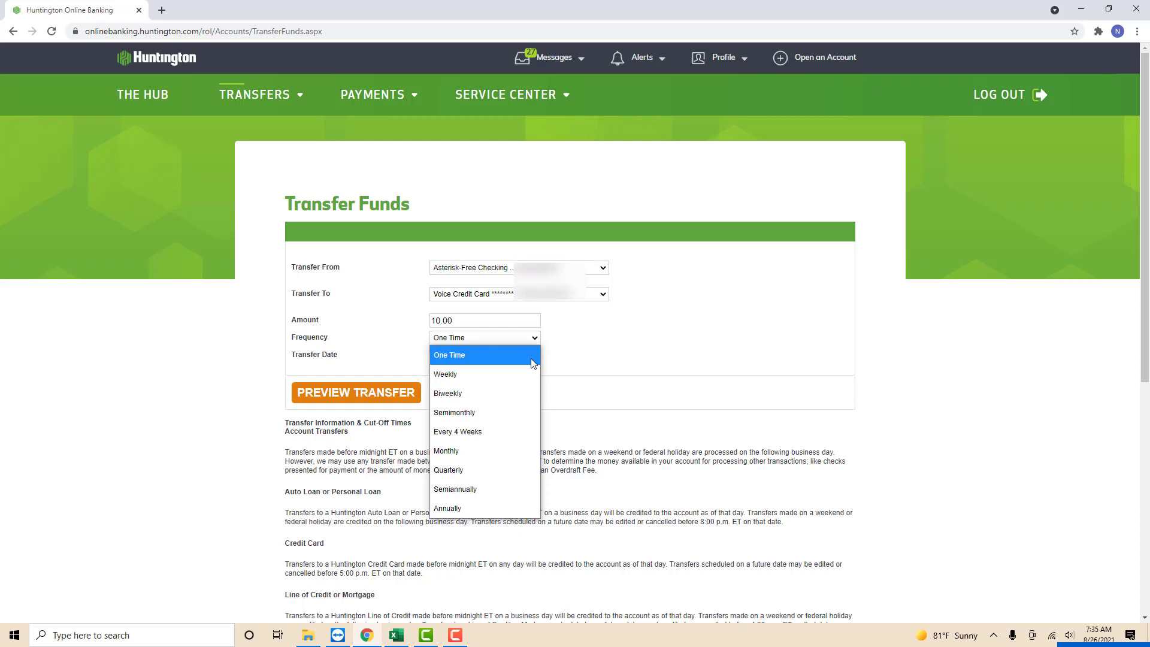
mouse_move(532, 393)
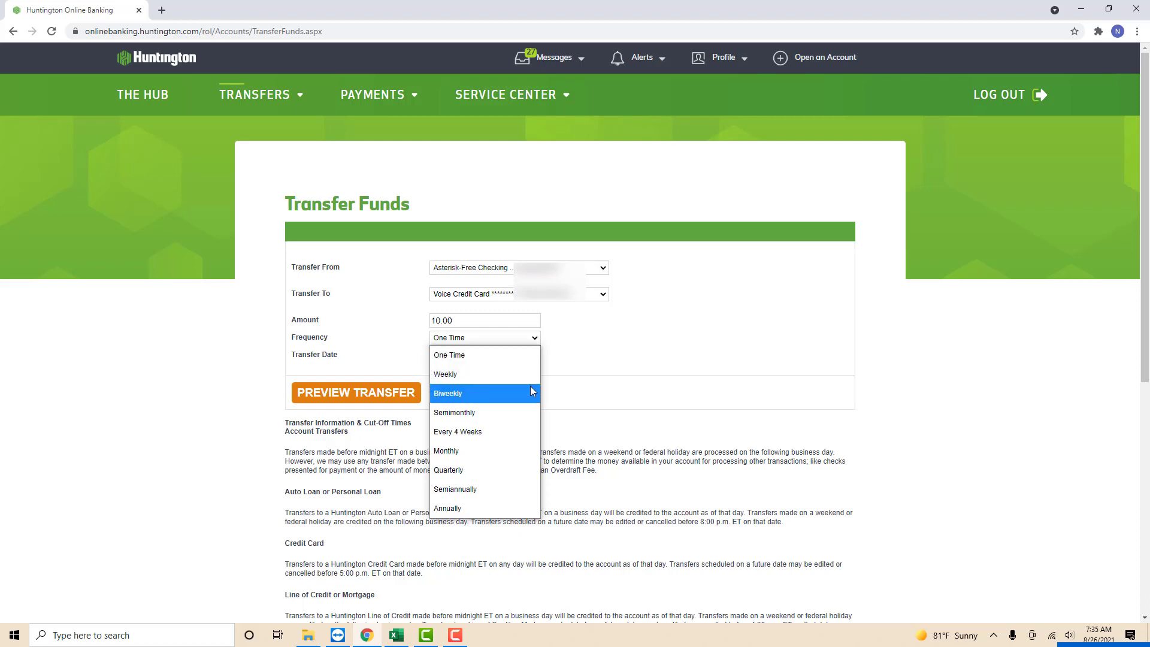
left_click(449, 355)
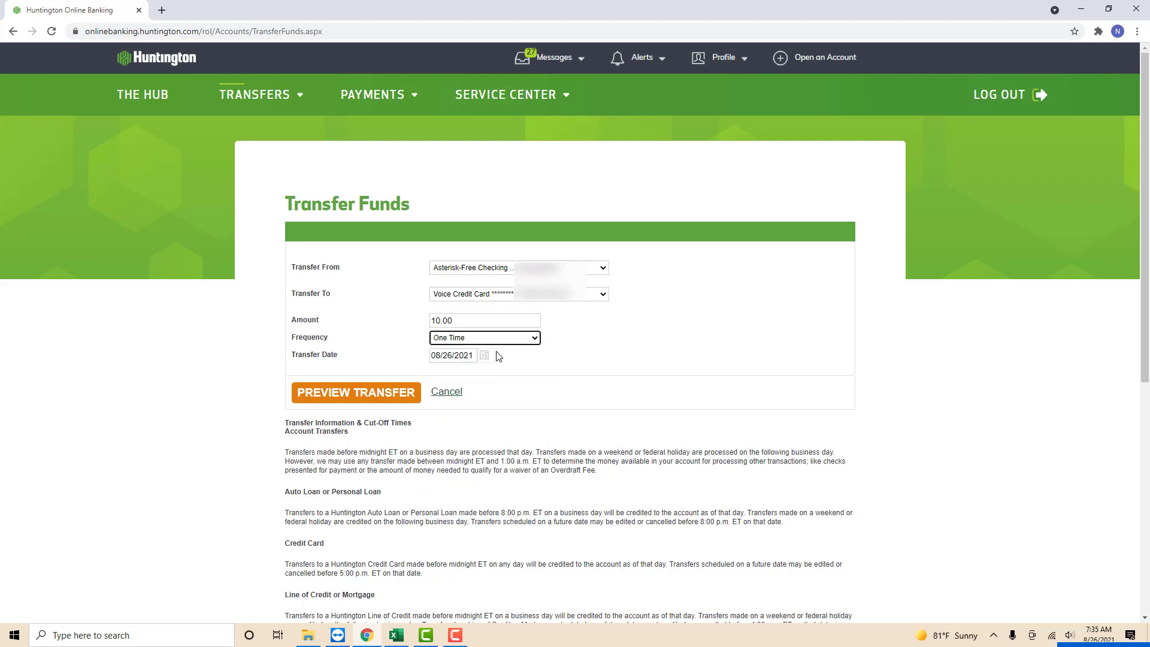
left_click(453, 355)
type("7")
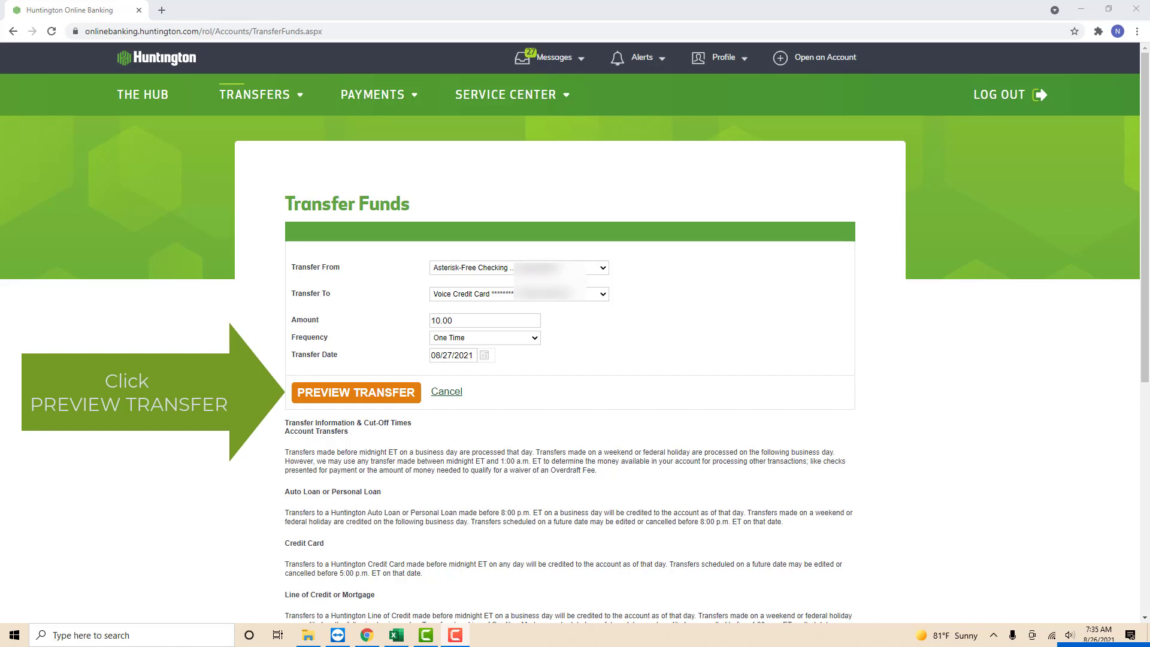
left_click(356, 392)
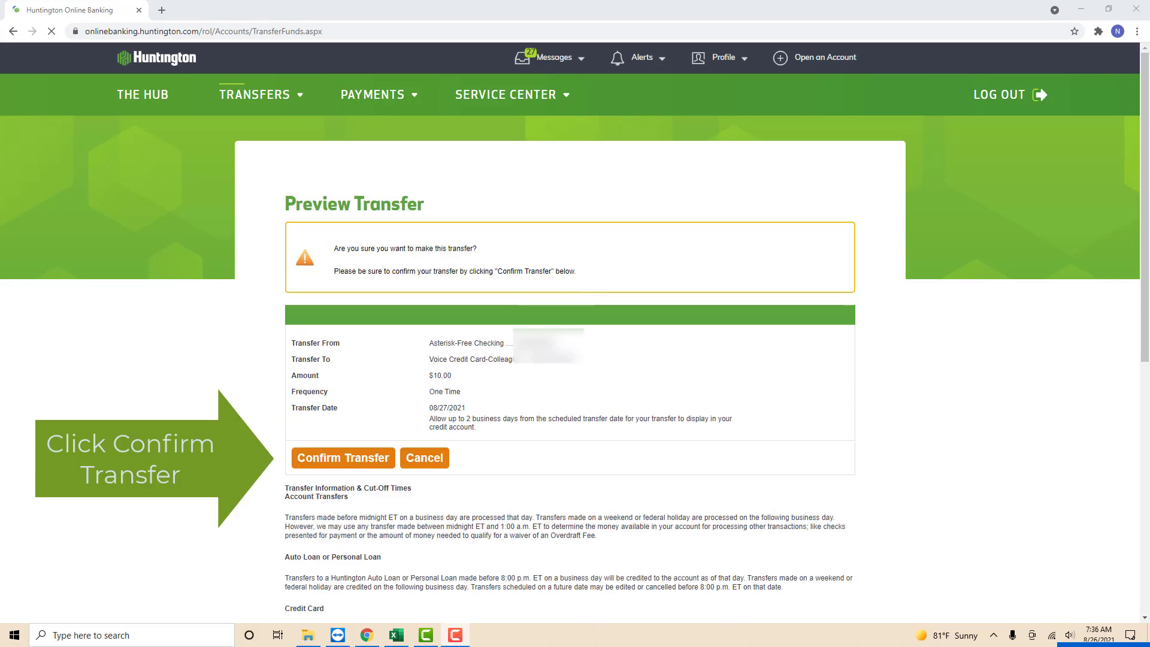